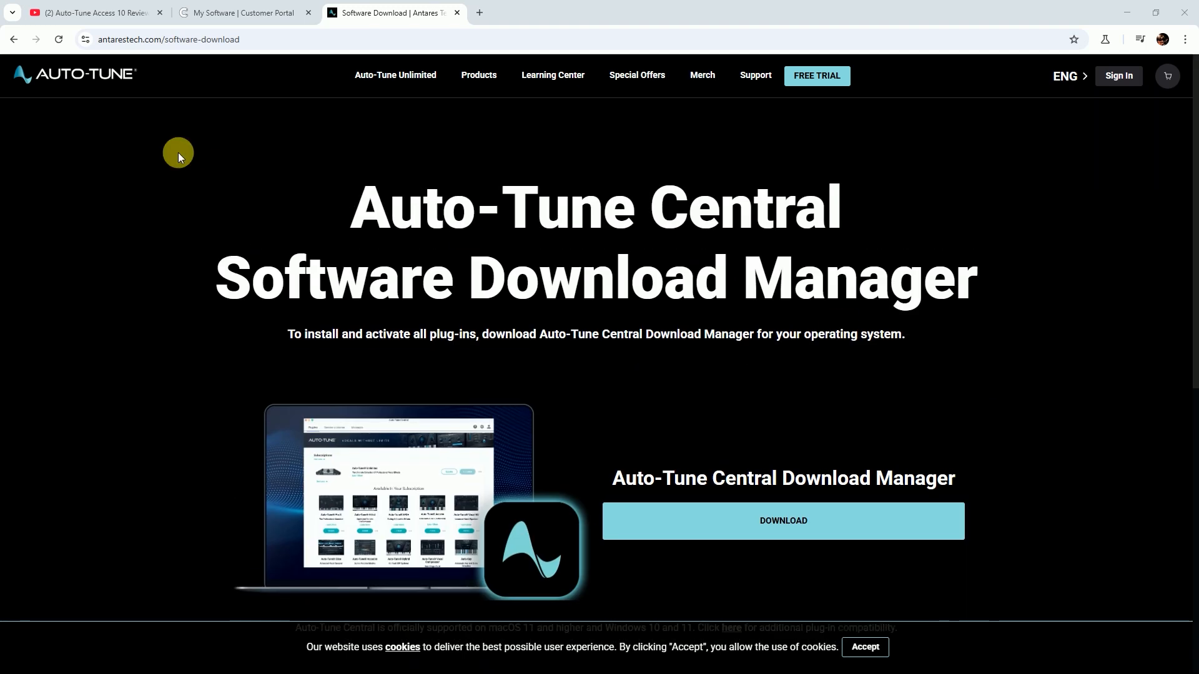
pyautogui.moveTo(220, 69)
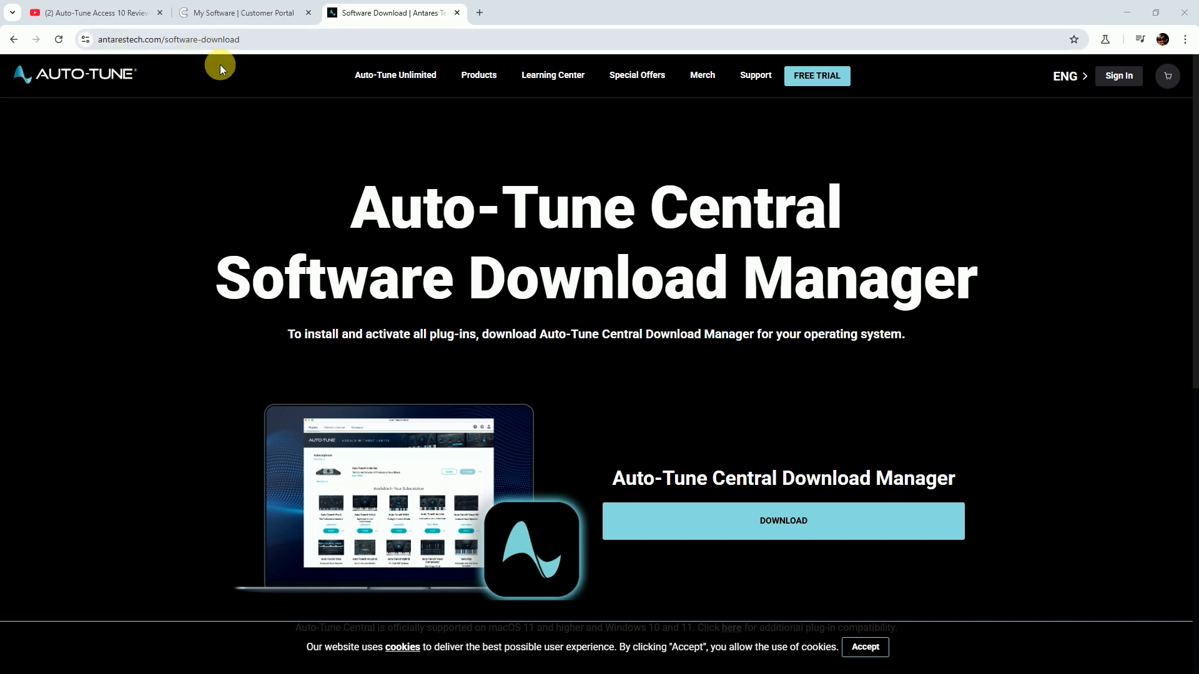
# - Download the Windows 1.6.0 Auto-Tune Central installer and run it from Chrome's downloads
pyautogui.click(782, 520)
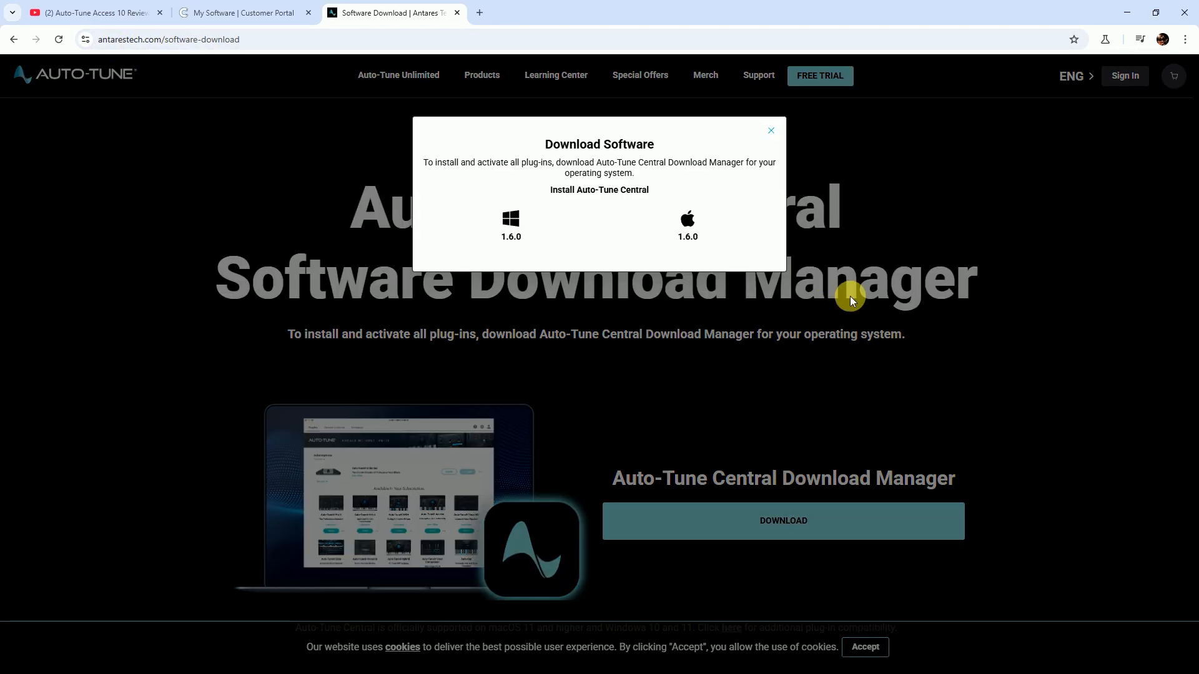
pyautogui.click(509, 226)
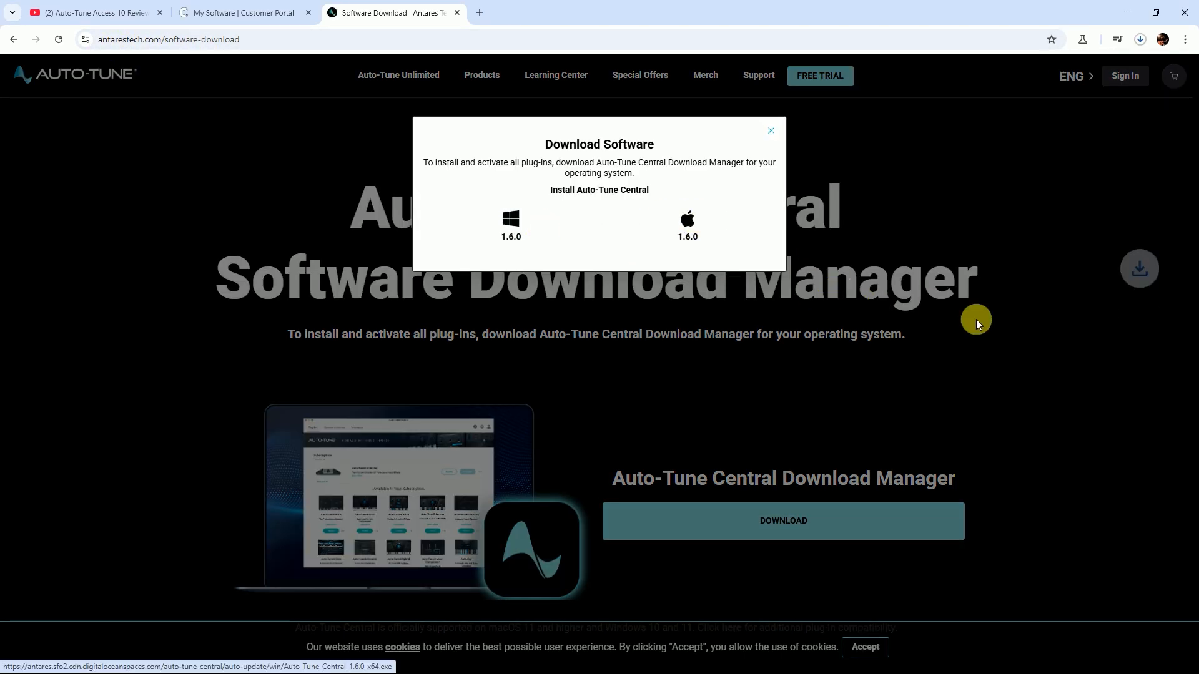
pyautogui.click(509, 226)
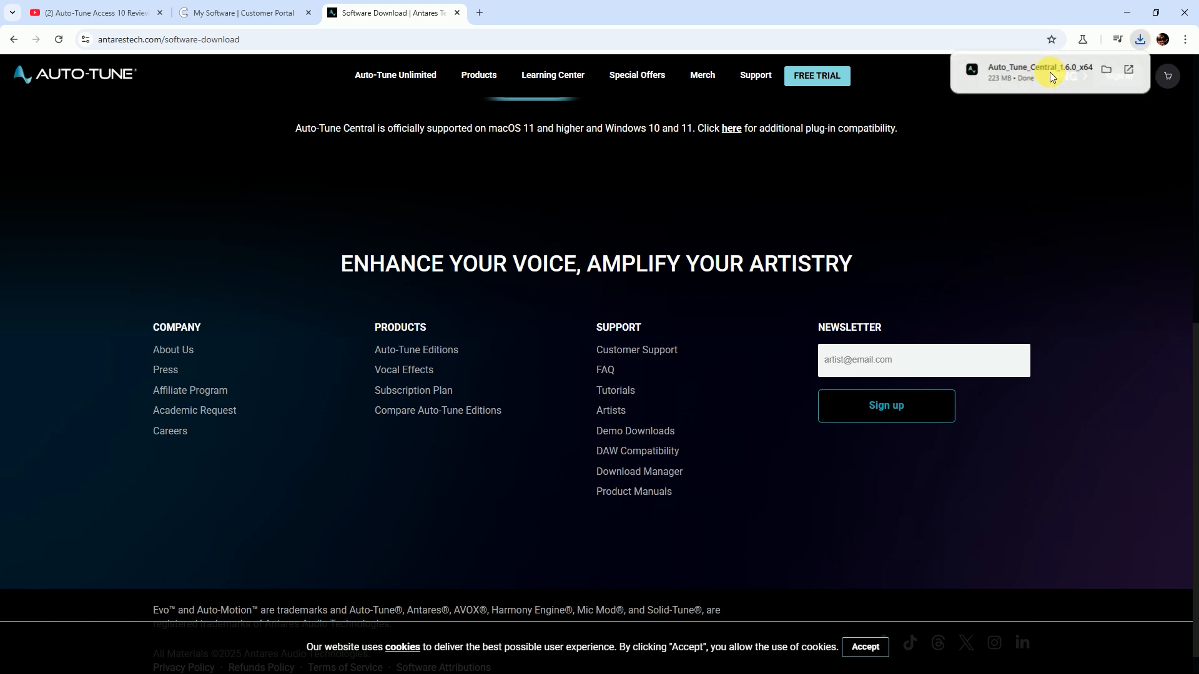
pyautogui.click(1028, 68)
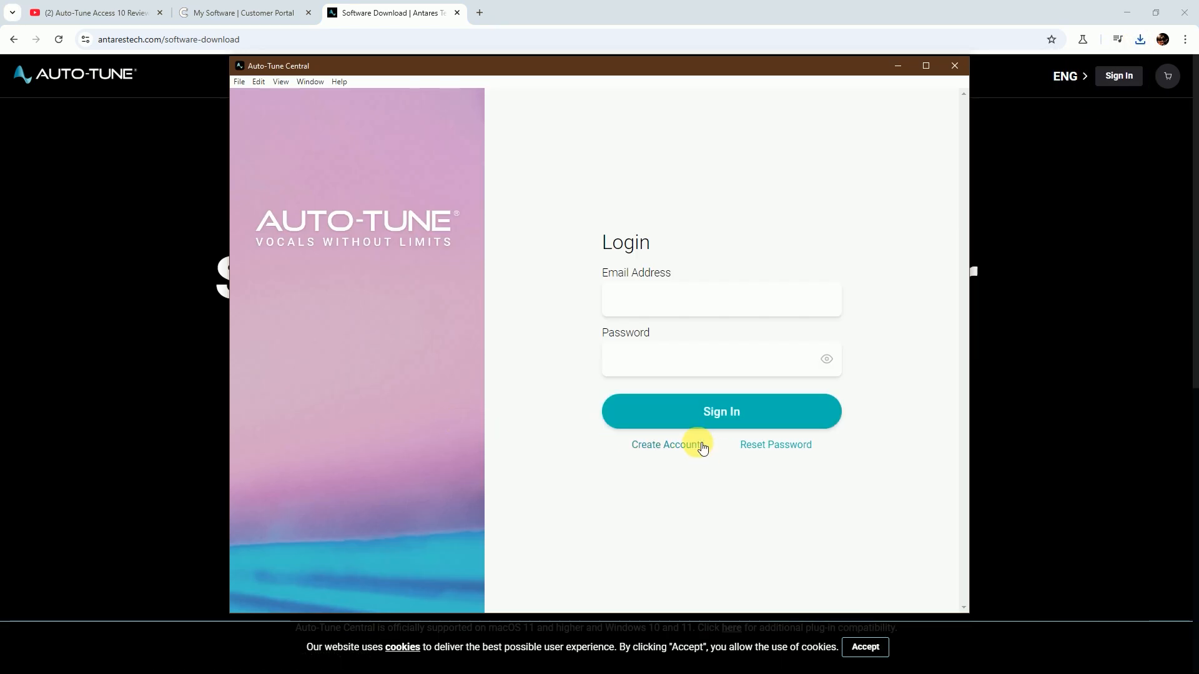
pyautogui.click(667, 444)
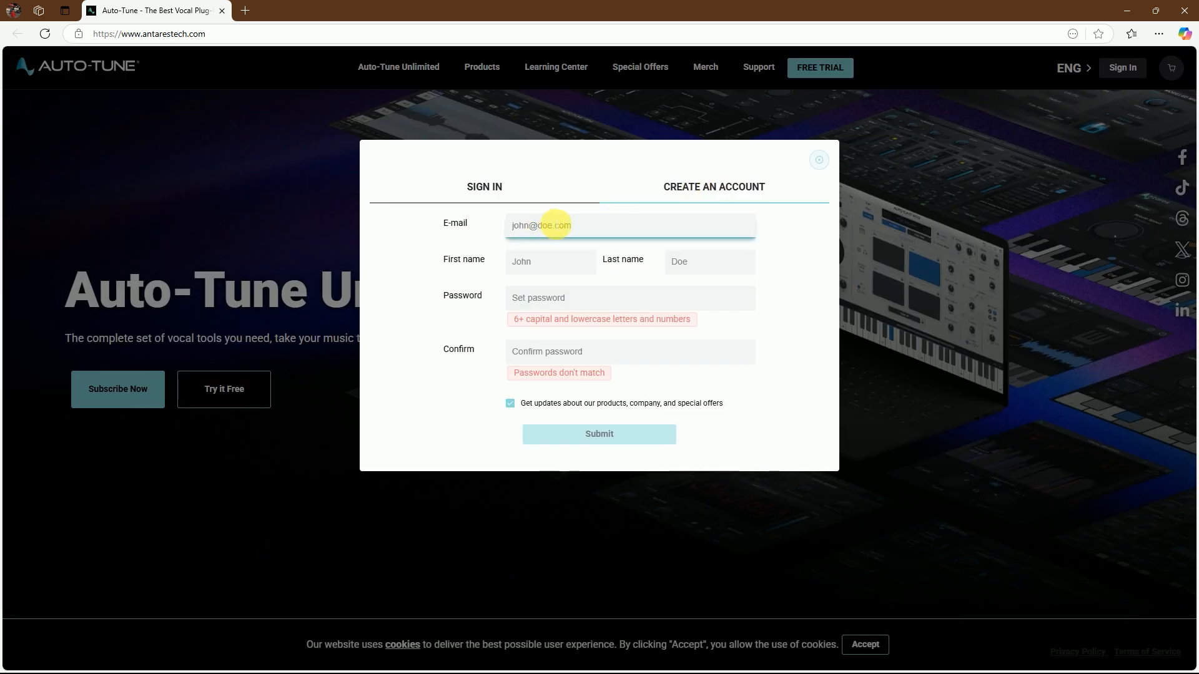
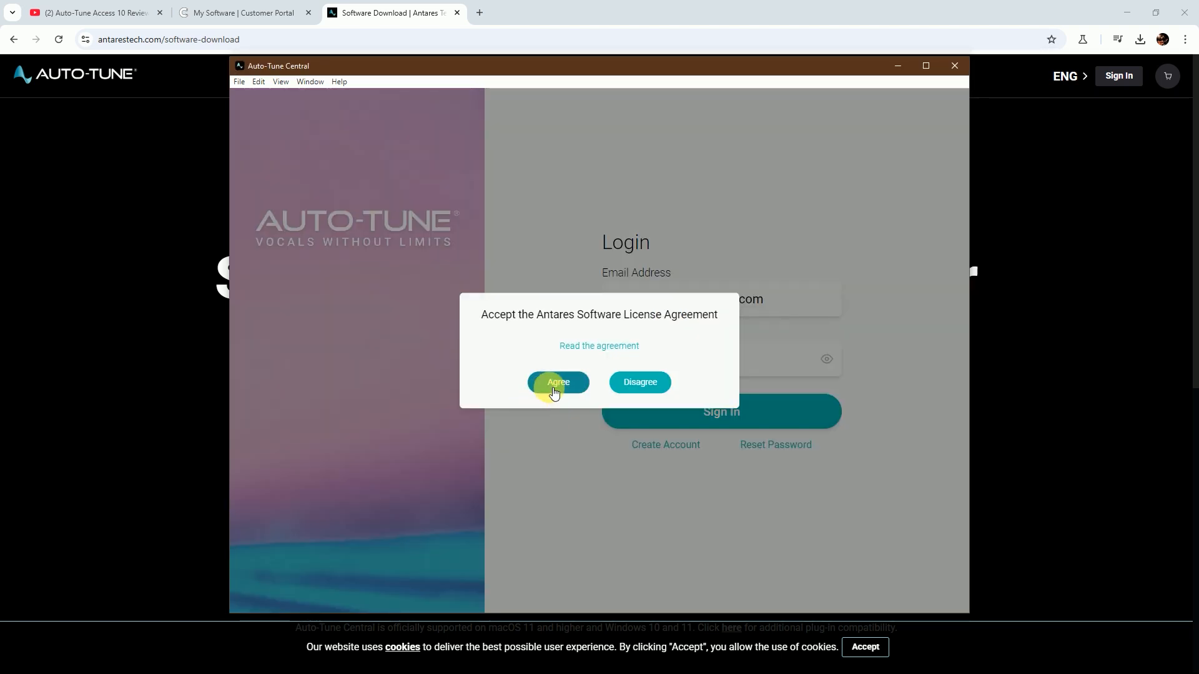
# - Accept the license agreement and choose Cubase as the primary DAW
pyautogui.click(557, 382)
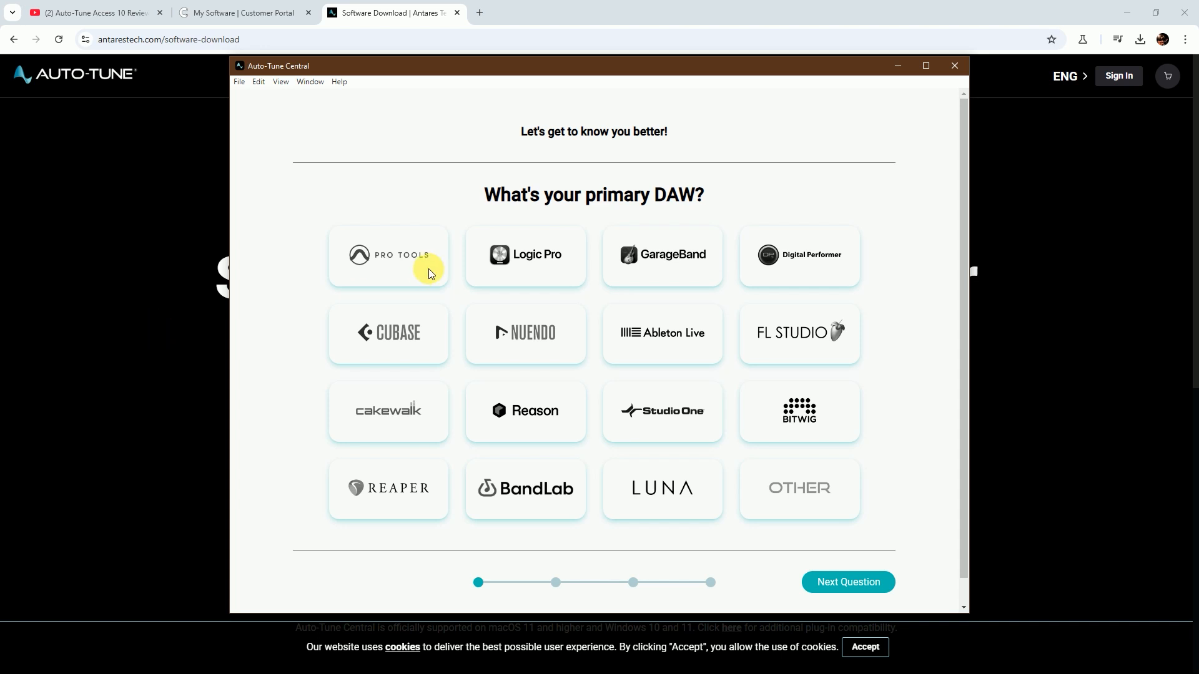
pyautogui.click(387, 332)
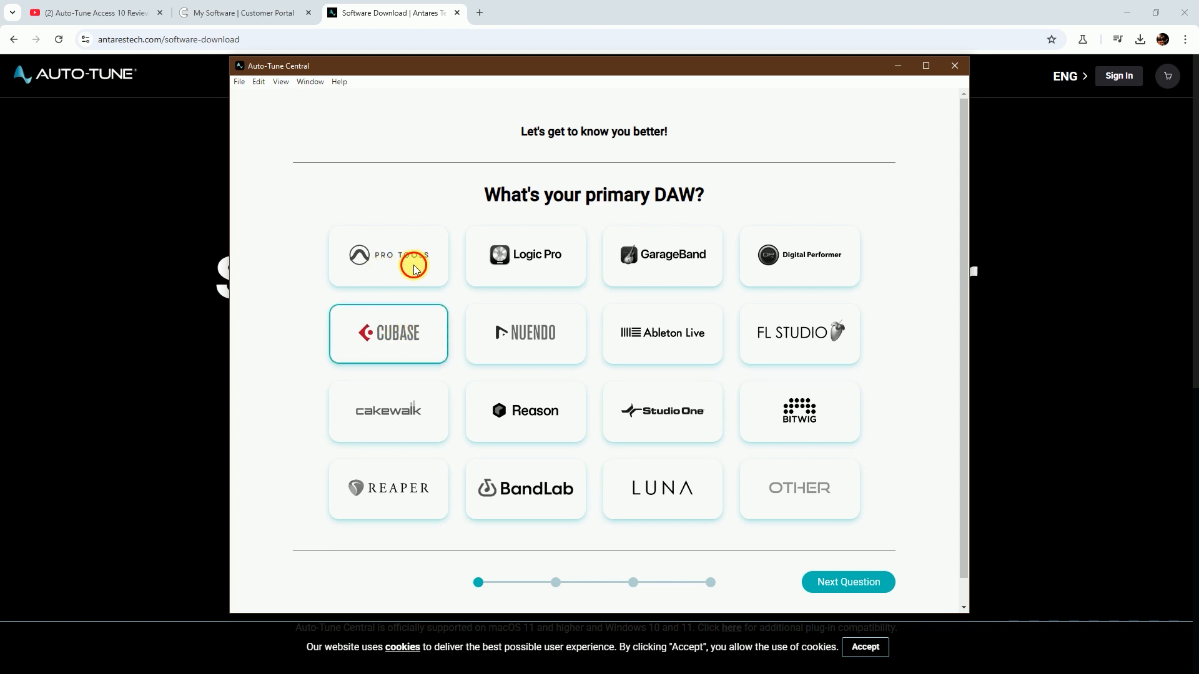
pyautogui.moveTo(246, 301)
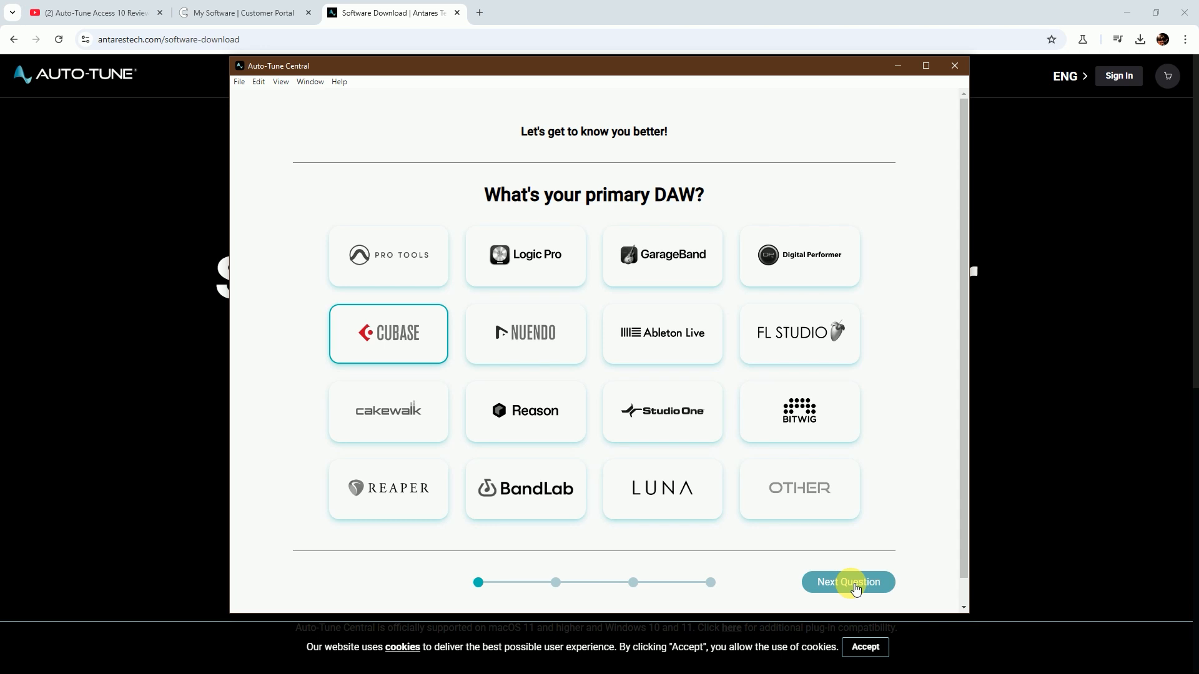
pyautogui.click(846, 582)
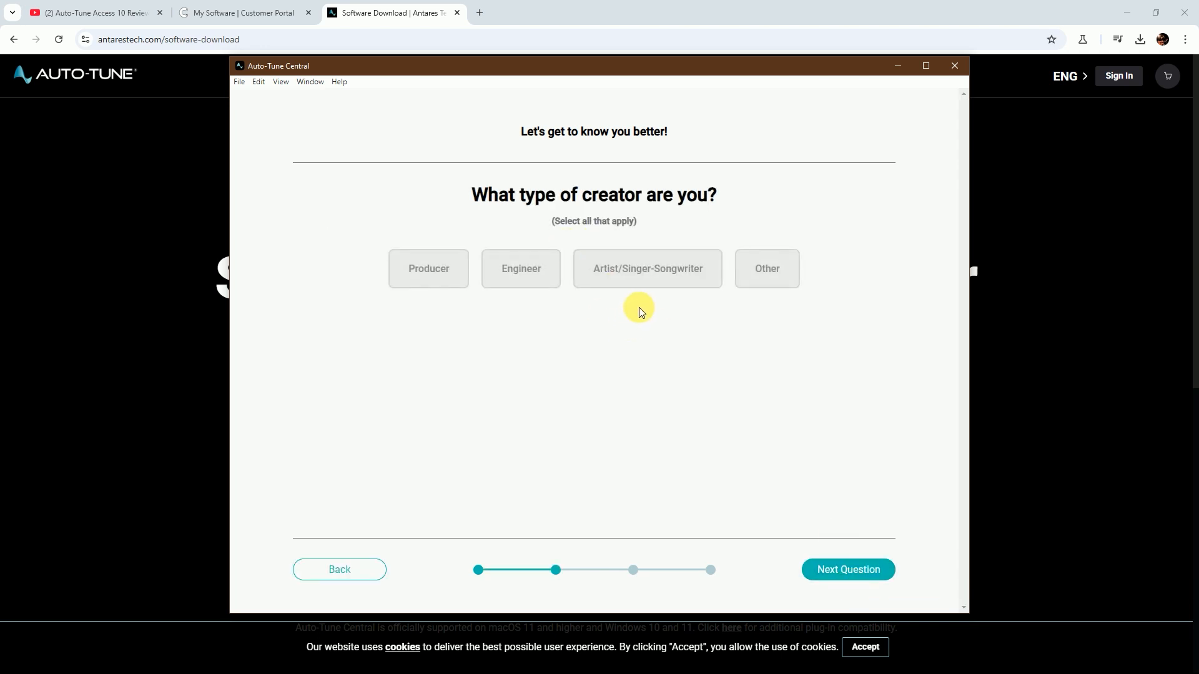
# - Mark the creator type, answer the remaining questions and submit the survey
pyautogui.click(521, 268)
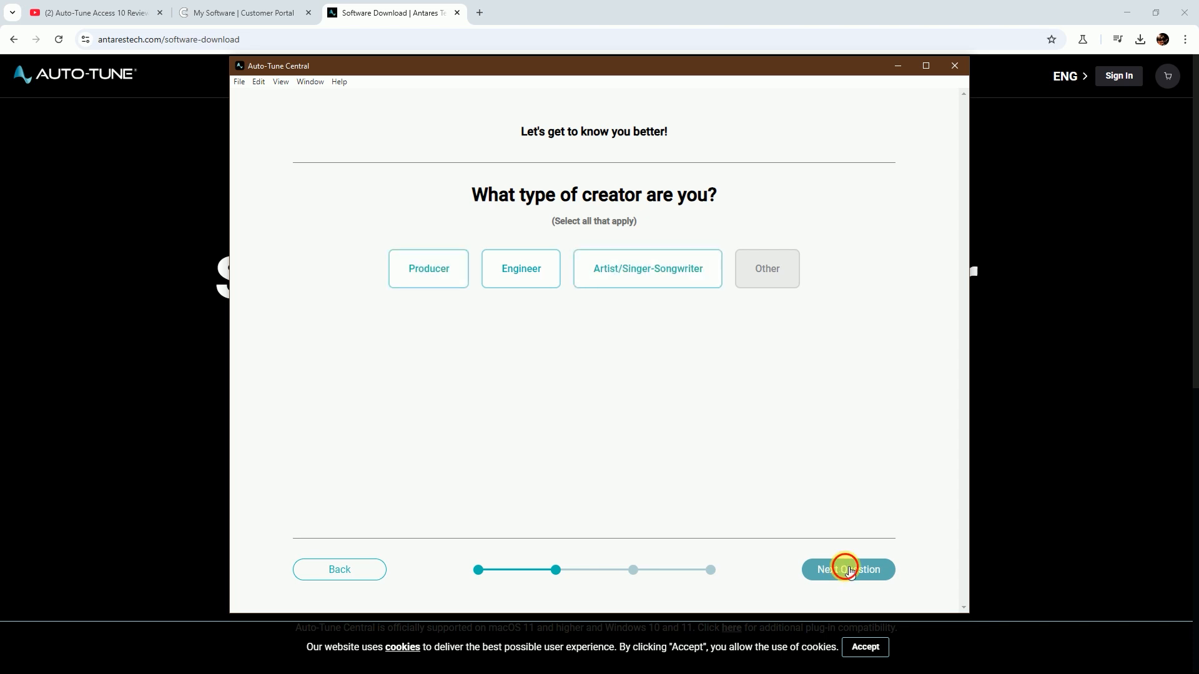
pyautogui.click(846, 569)
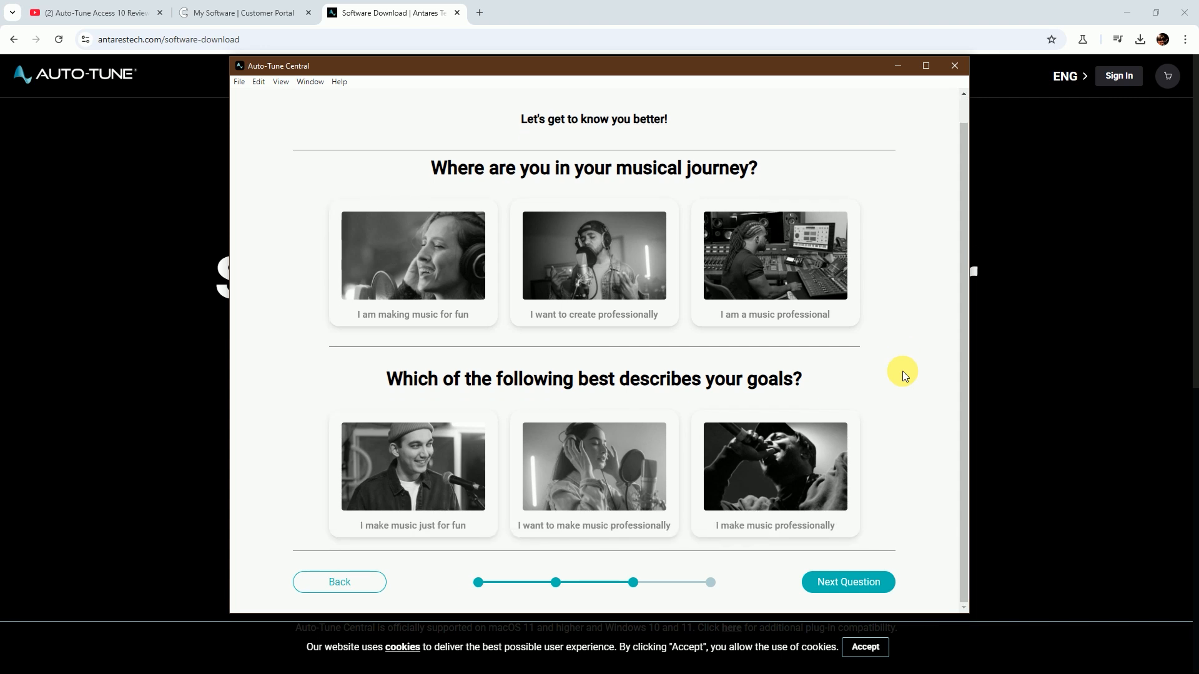
pyautogui.moveTo(572, 472)
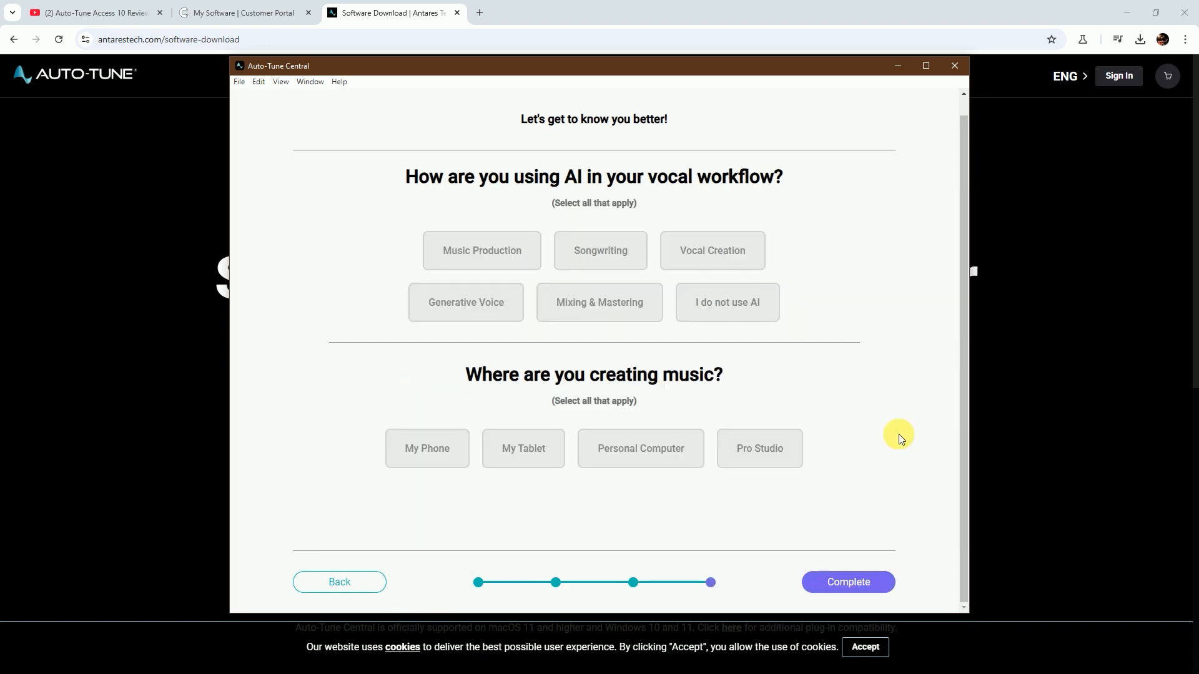
pyautogui.moveTo(902, 403)
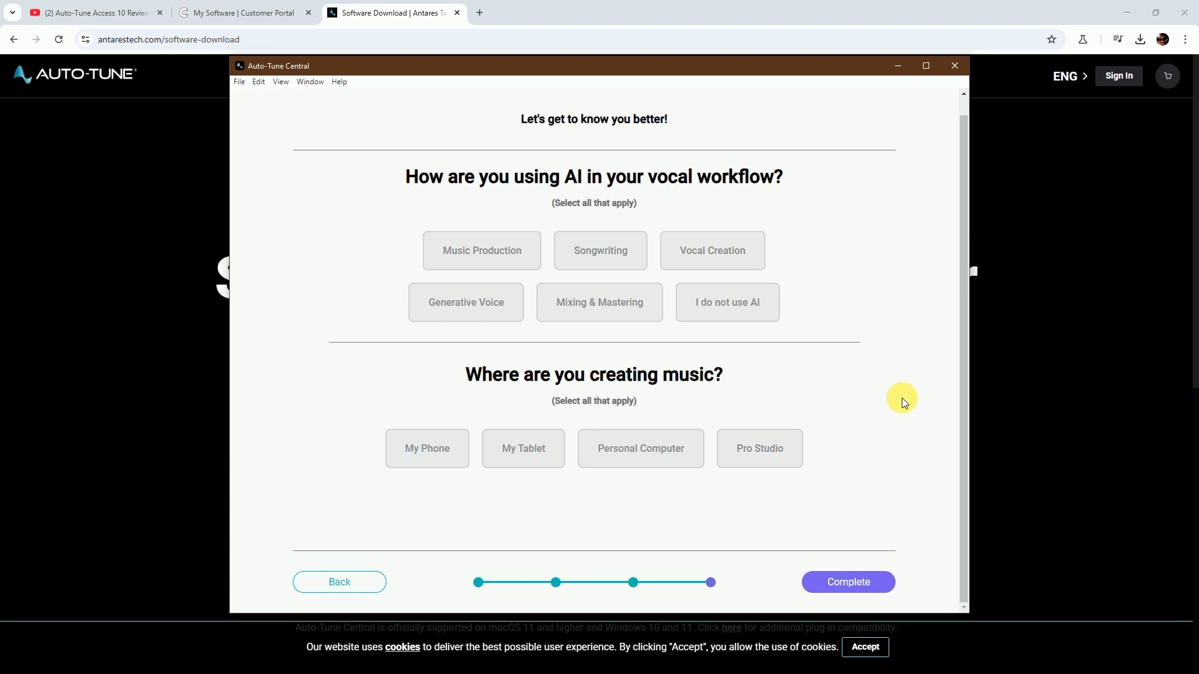
pyautogui.moveTo(677, 200)
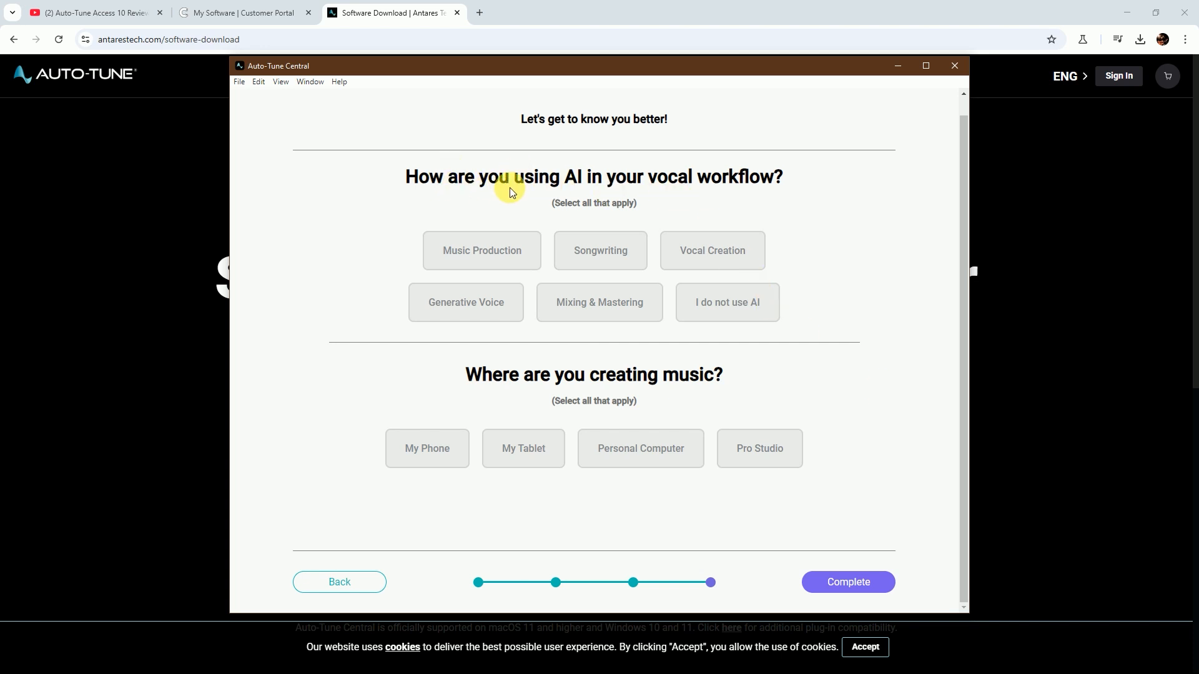
pyautogui.moveTo(591, 190)
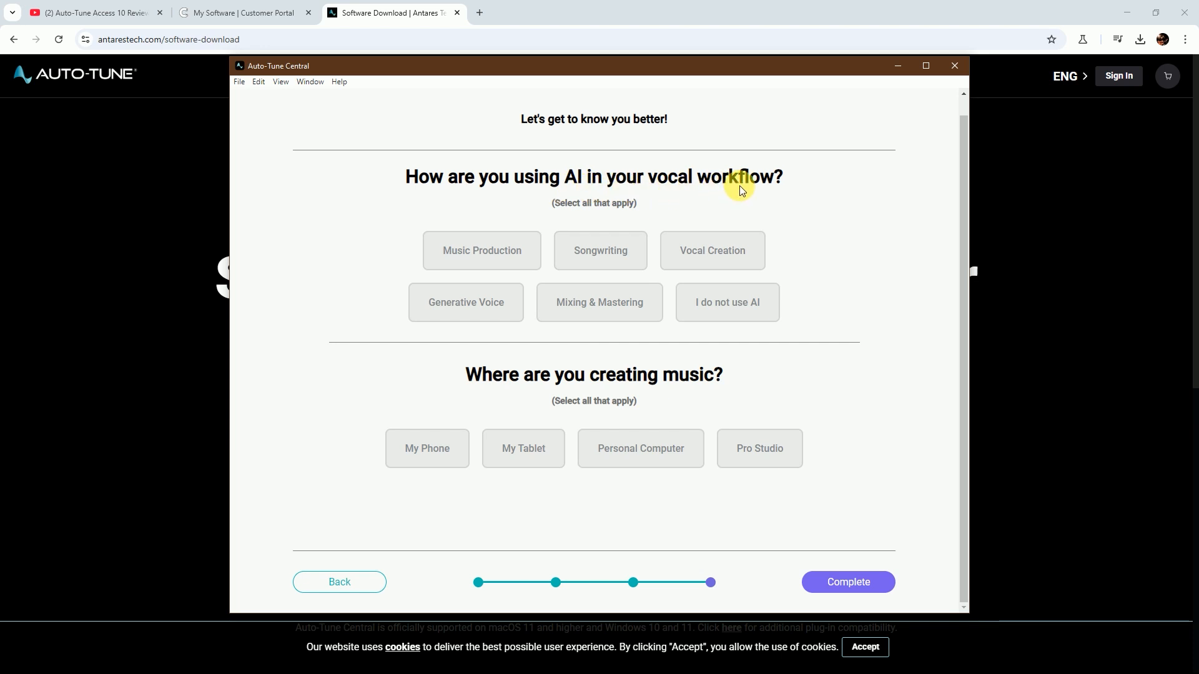
pyautogui.click(847, 582)
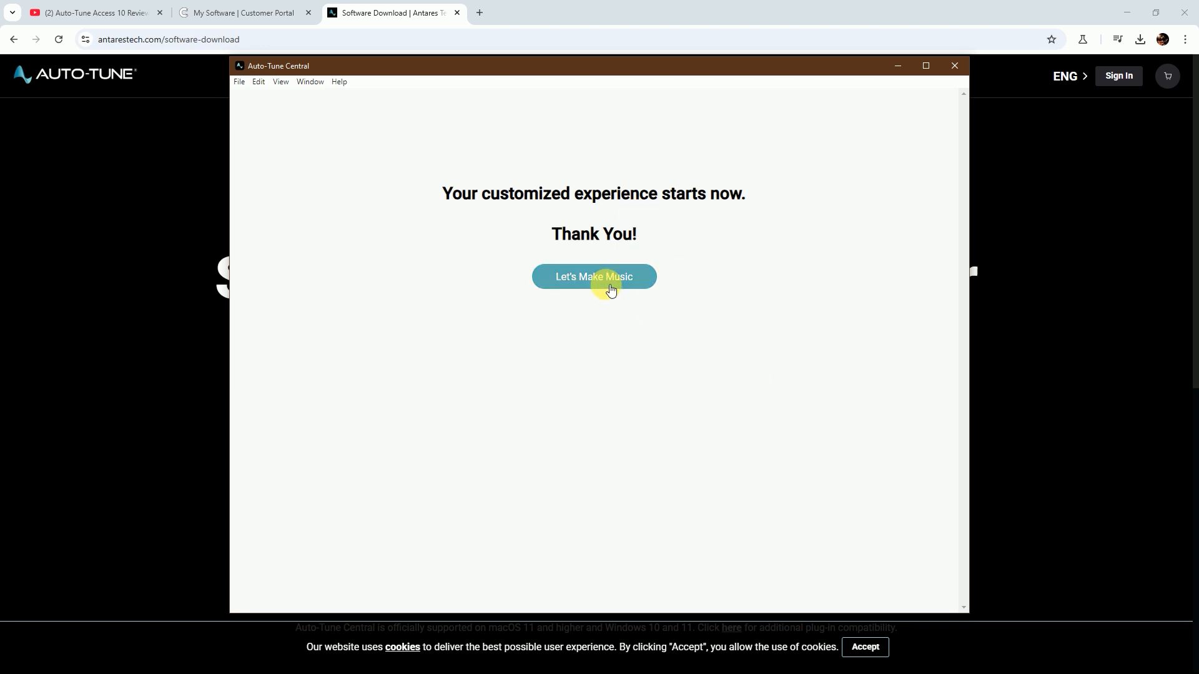
# - Enter the app with Let's Make Music and begin linking an iLok account
pyautogui.click(593, 275)
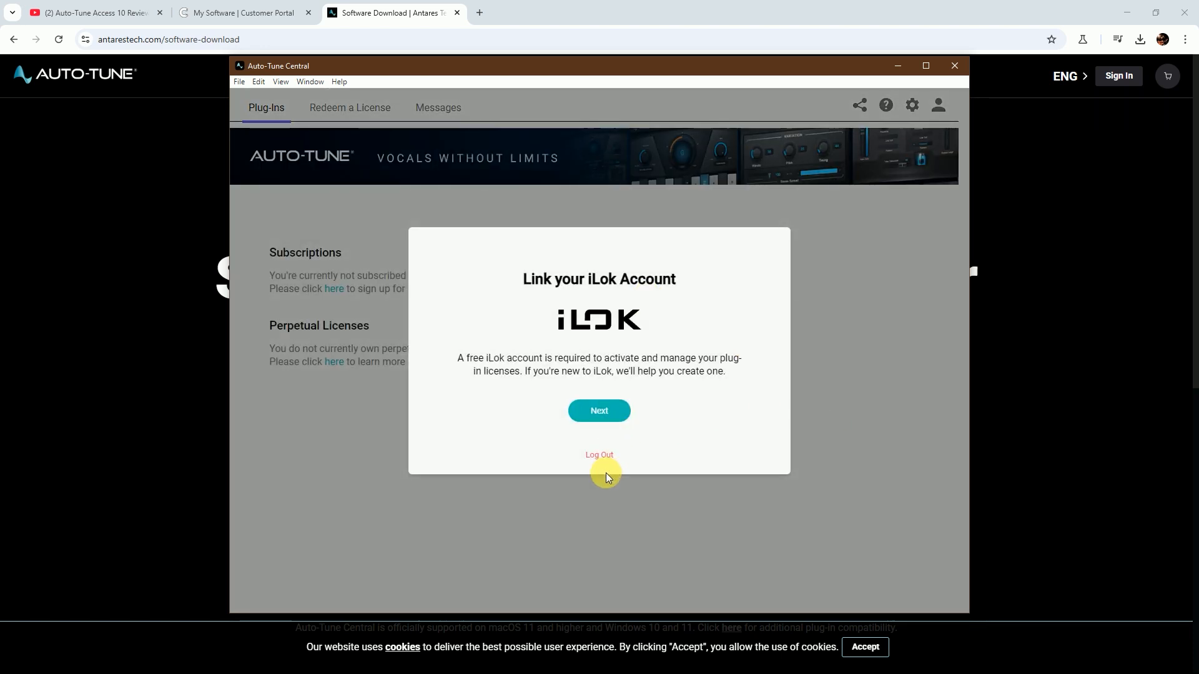
pyautogui.click(598, 411)
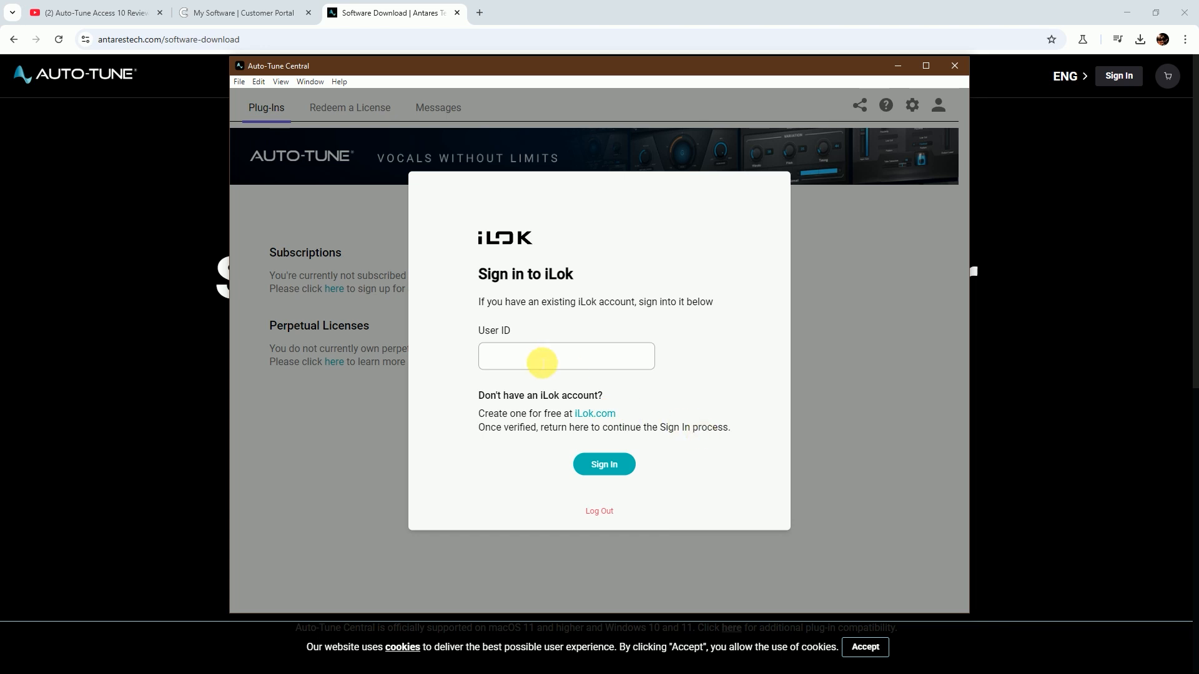
pyautogui.click(565, 356)
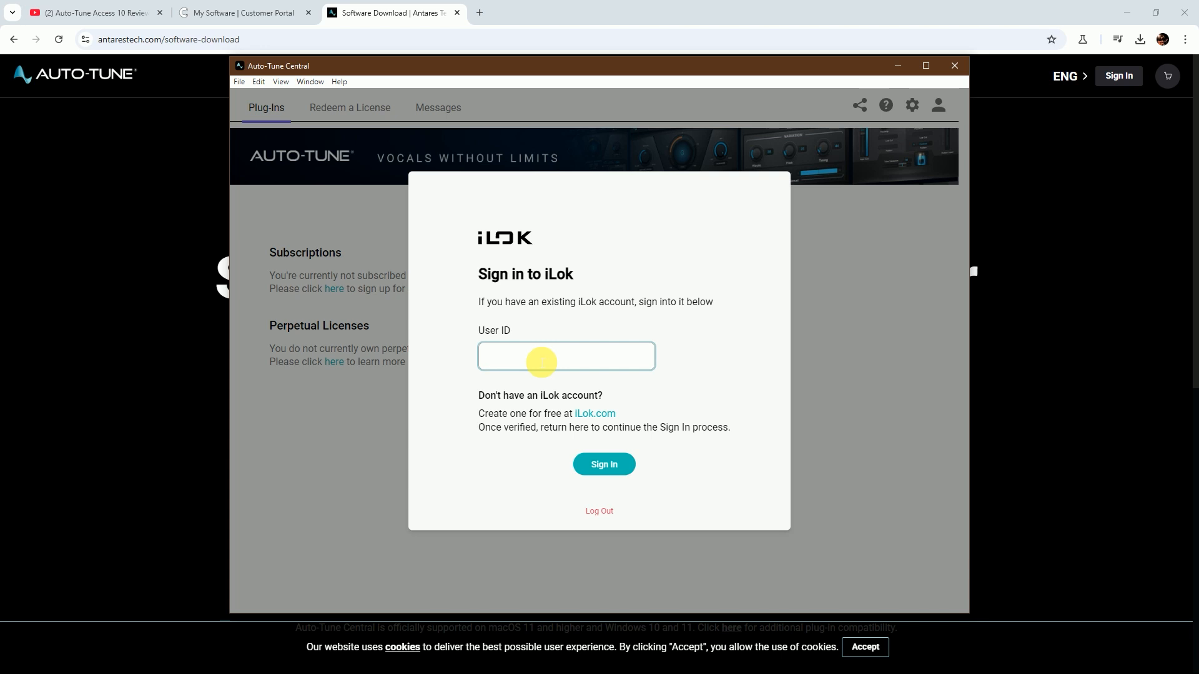
# - Sign in with iLok User ID 'Dp' and continue to the iLok website
pyautogui.write('Dp')
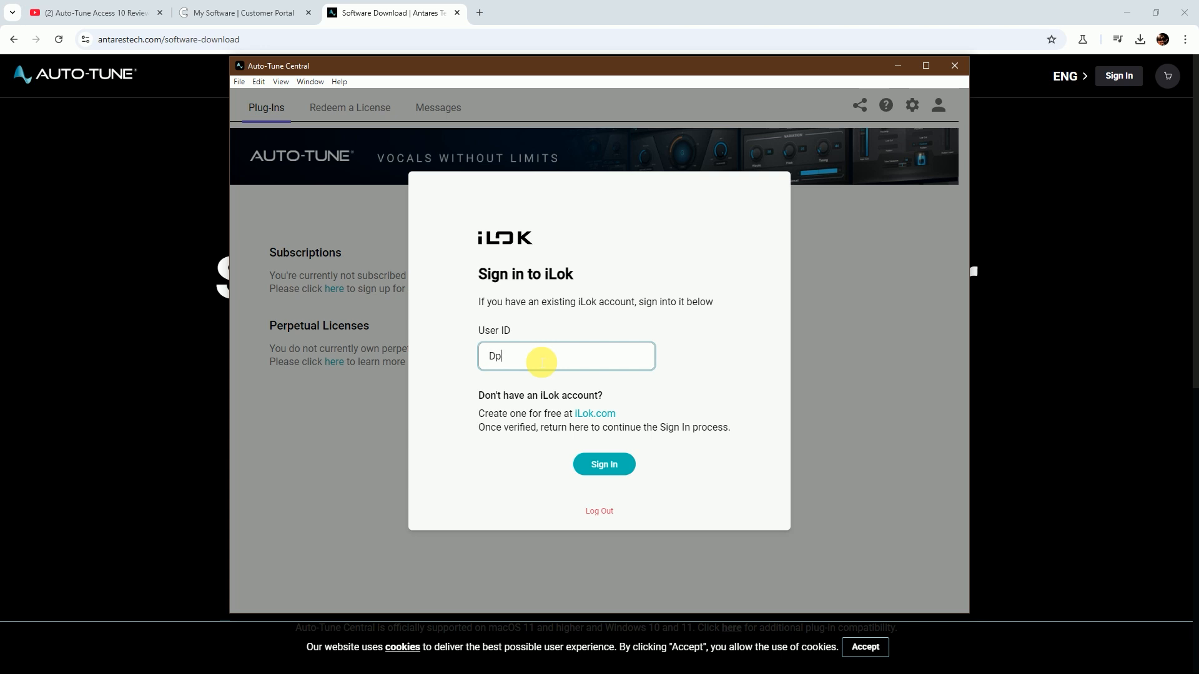
pyautogui.click(603, 464)
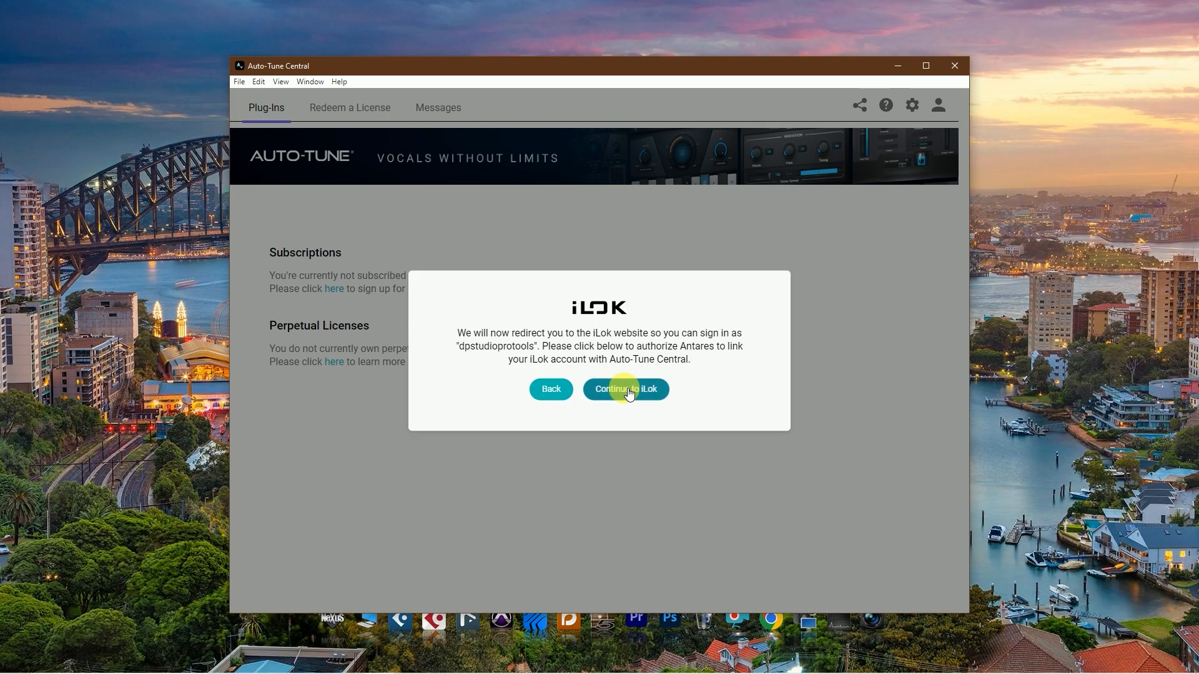
pyautogui.click(624, 390)
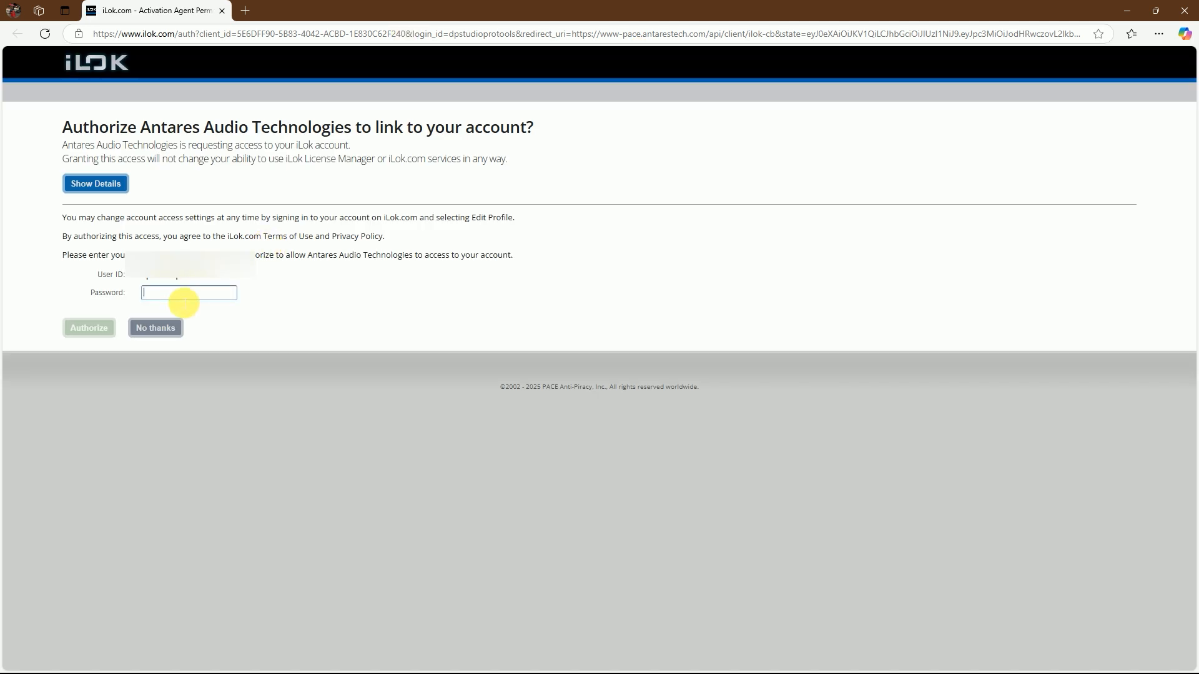
# - Authorize Antares Audio Technologies on iLok.com with the account password
pyautogui.write('password')
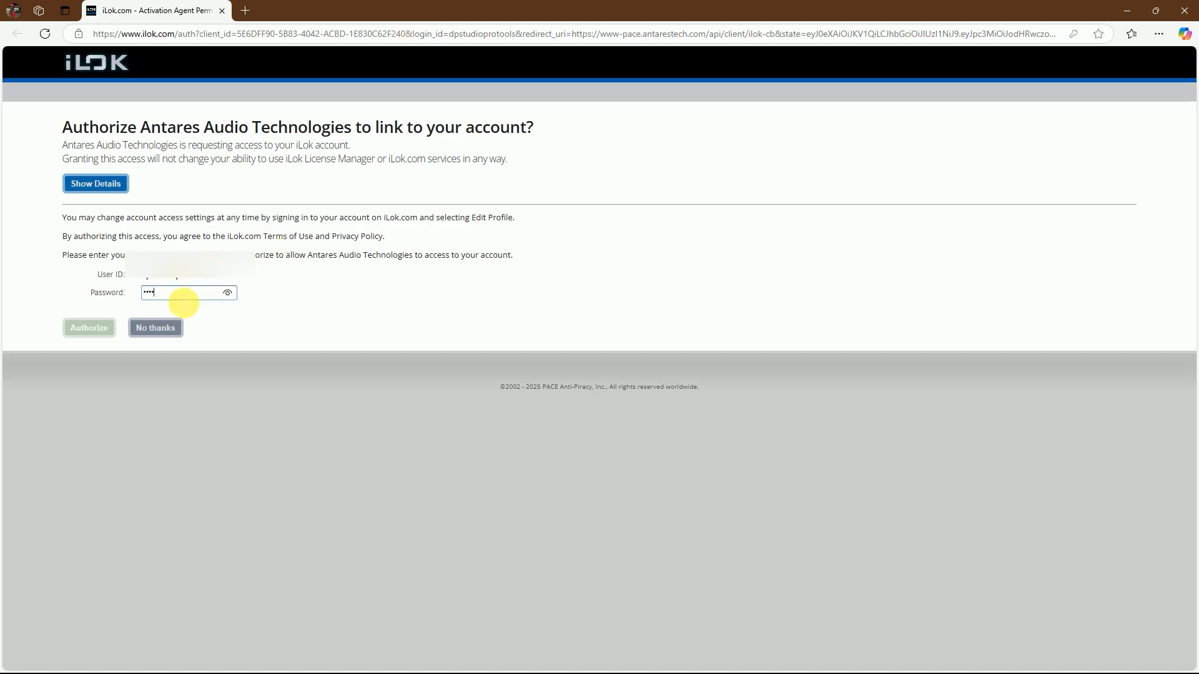
pyautogui.click(89, 327)
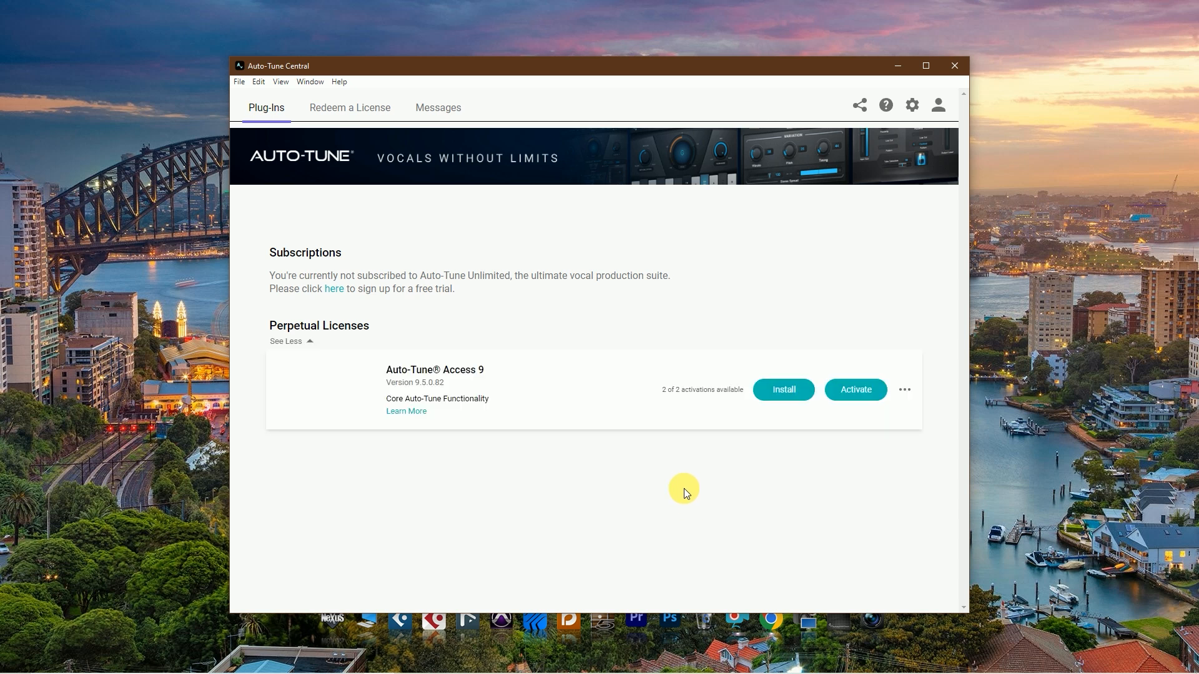
# - Install Auto-Tune Access 9 and activate its license on this computer
pyautogui.click(783, 390)
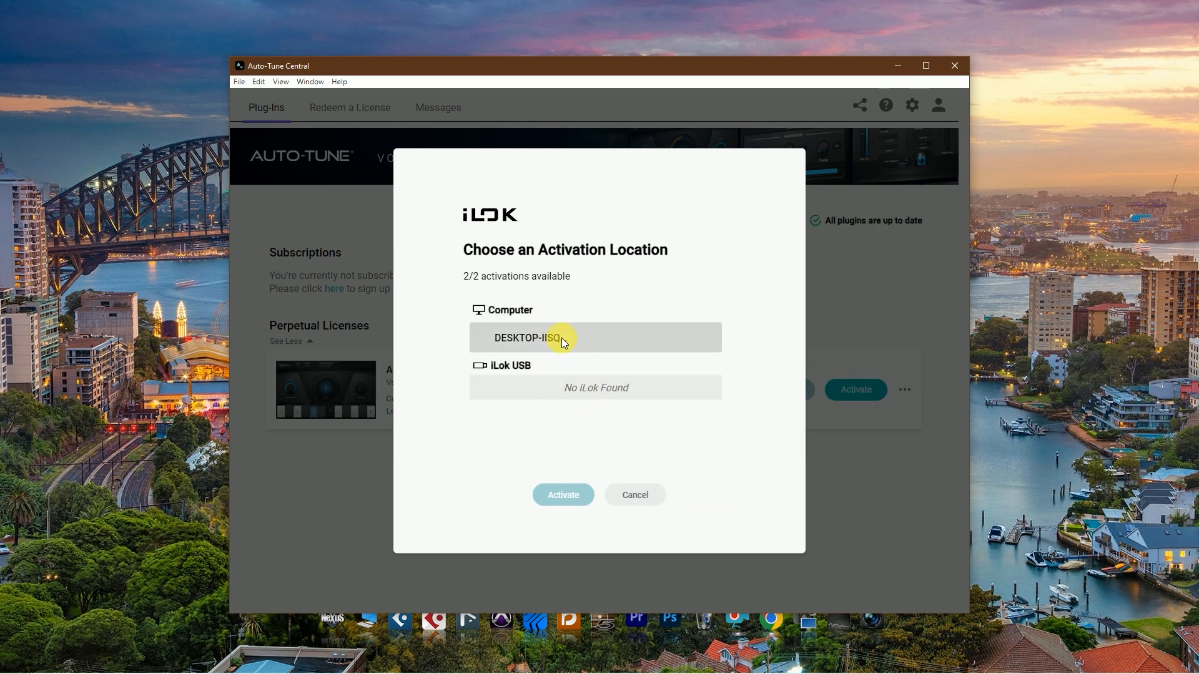
pyautogui.click(563, 494)
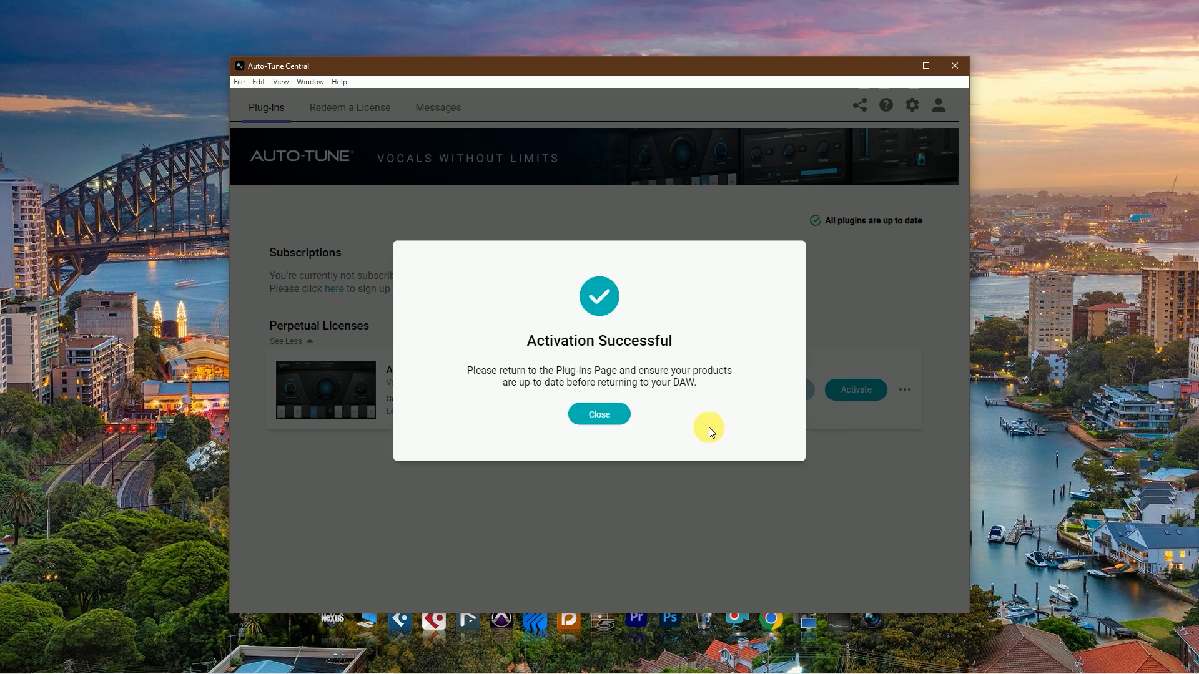
pyautogui.click(598, 414)
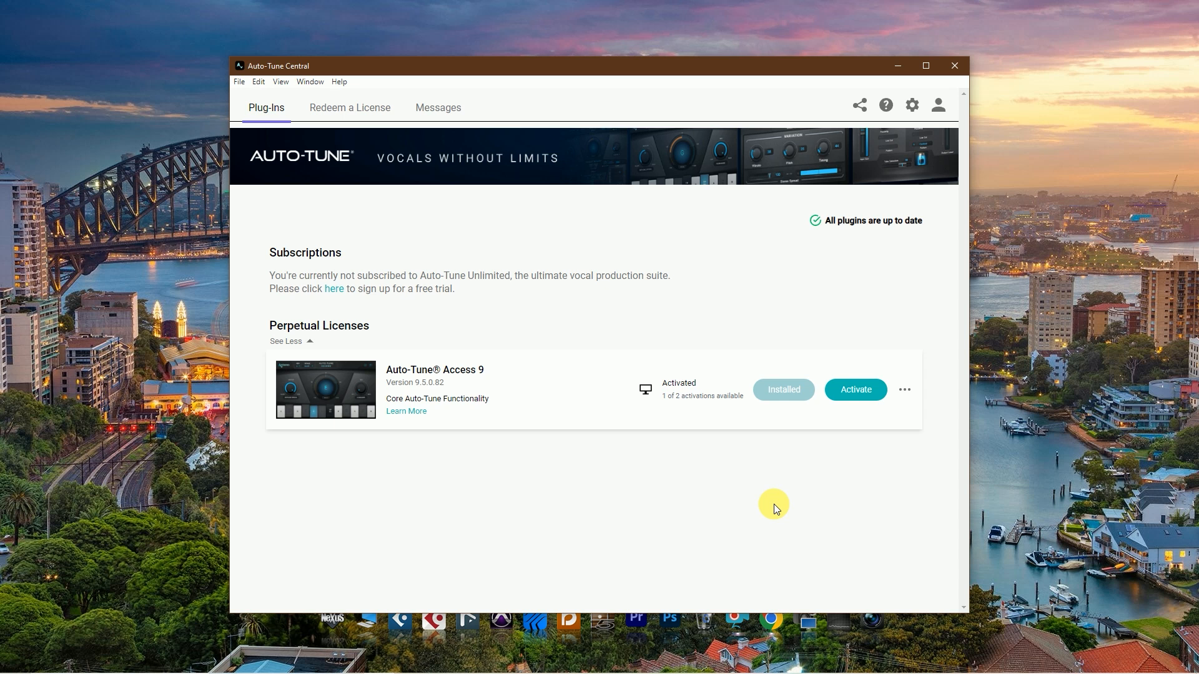
pyautogui.click(466, 618)
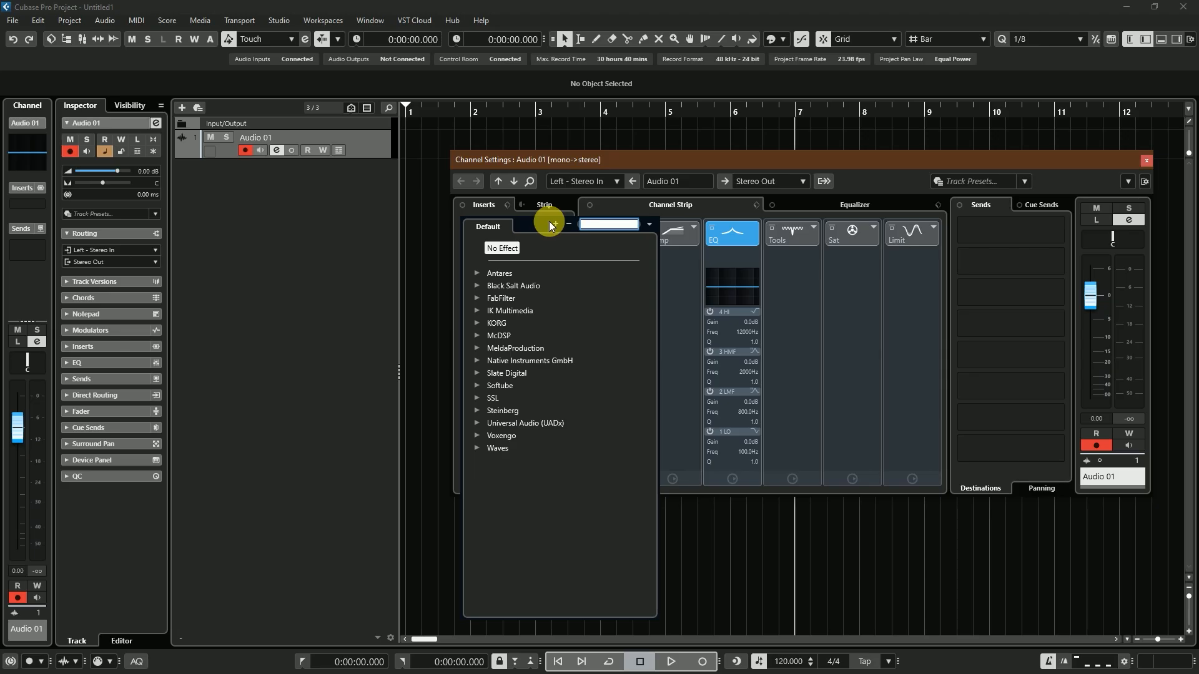
pyautogui.moveTo(529, 361)
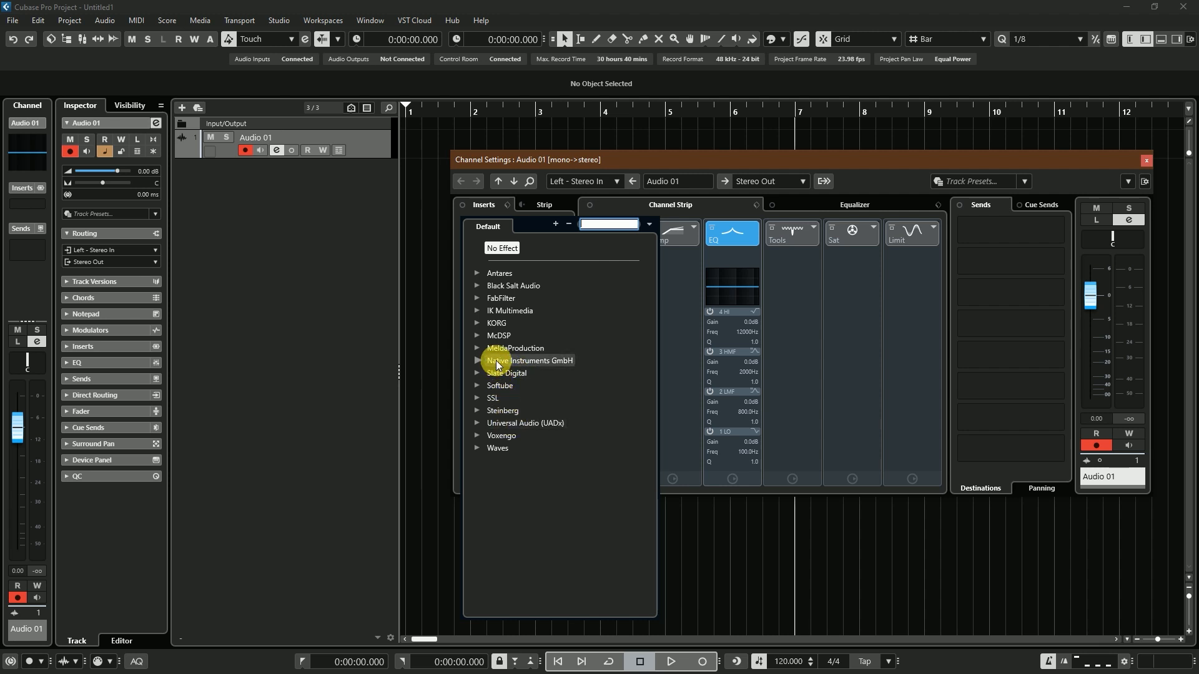
# - Insert Antares > Pitch Shift > Auto-Tune Access on the Audio 01 track
pyautogui.click(498, 273)
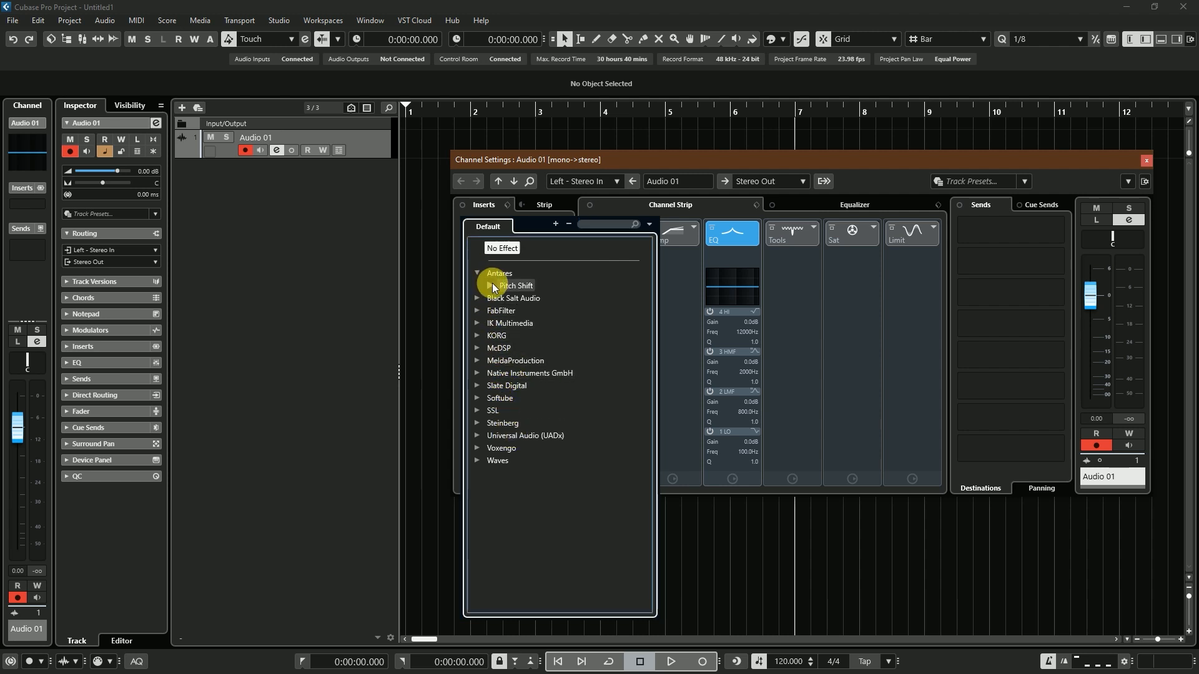
pyautogui.click(513, 285)
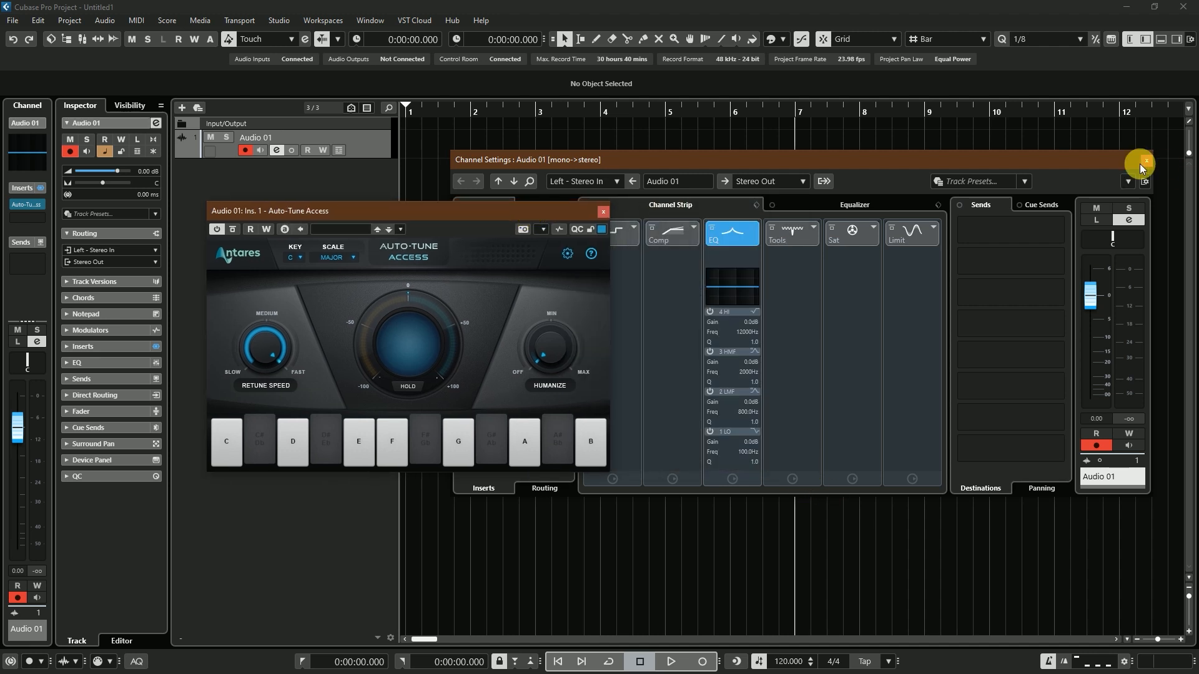
pyautogui.click(1145, 181)
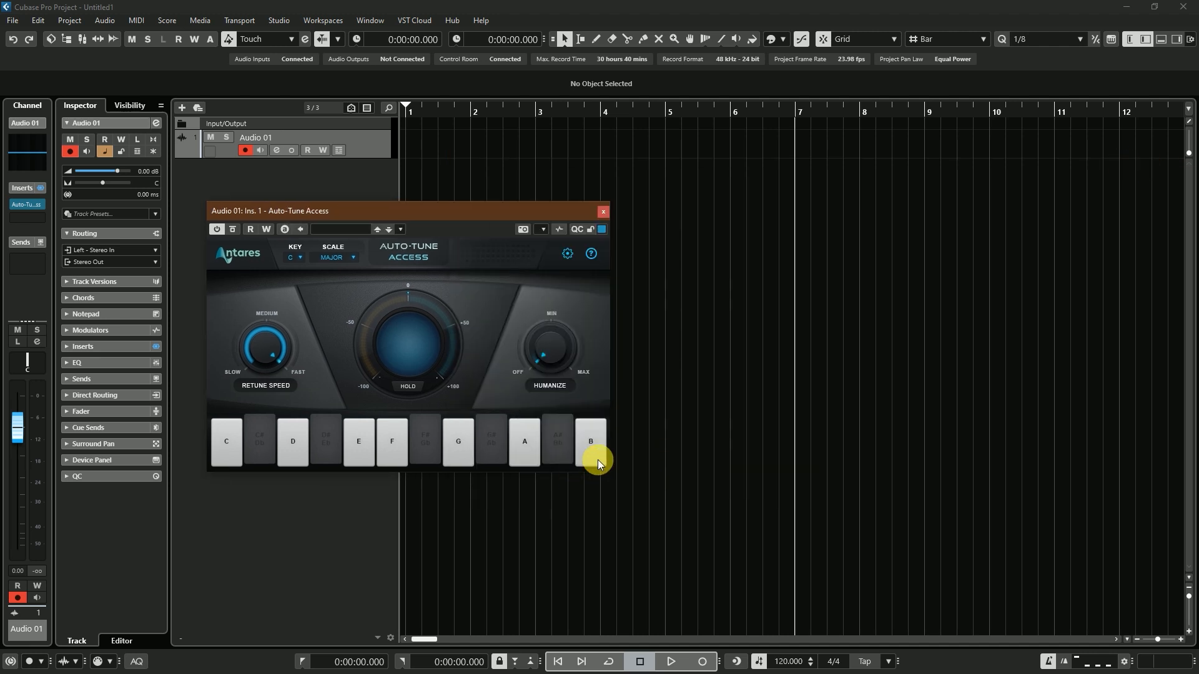